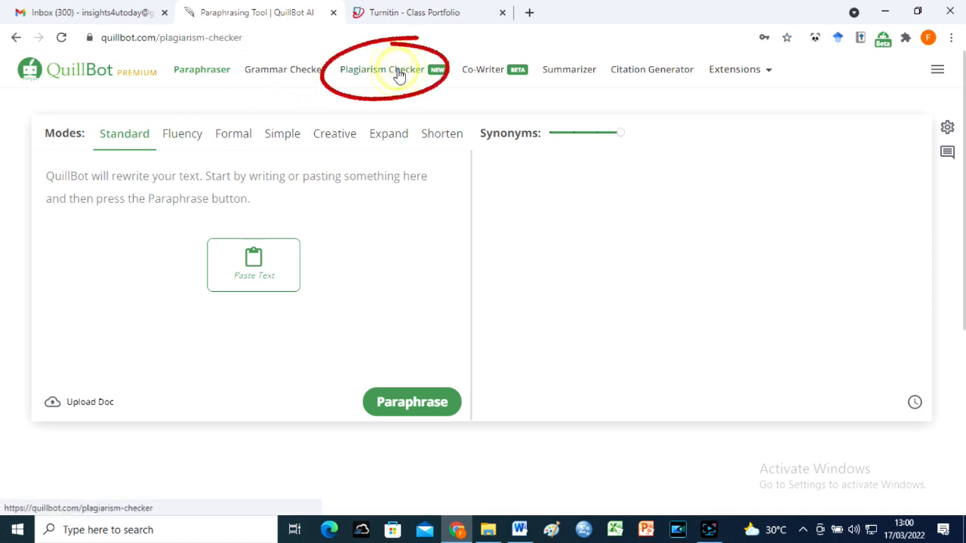
- Upload Computers_as threats.edited.docx to the Plagiarism Checker and confirm the 8-page scan
{"action": "left_click", "coordinate": [382, 69]}
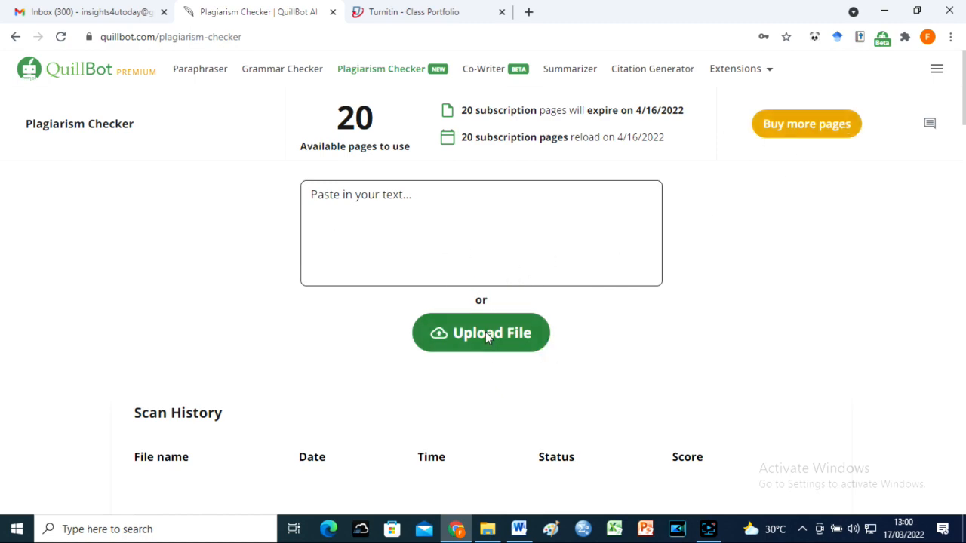
{"action": "left_click", "coordinate": [481, 333]}
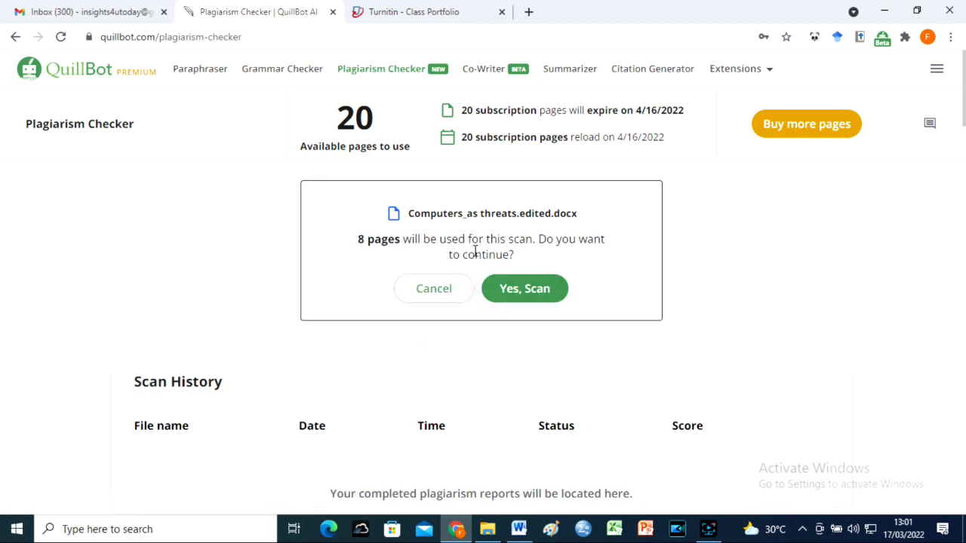
{"action": "mouse_move", "coordinate": [524, 288]}
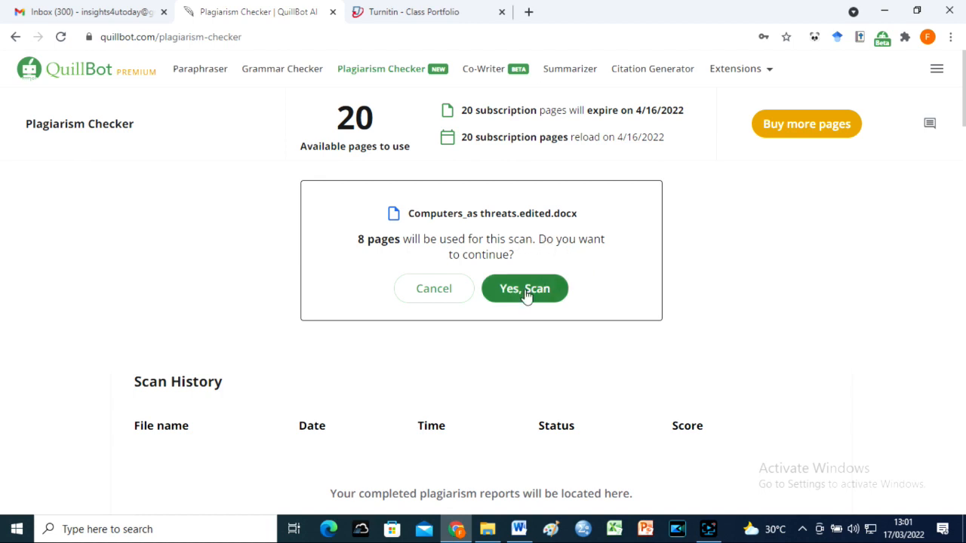
{"action": "left_click", "coordinate": [525, 288]}
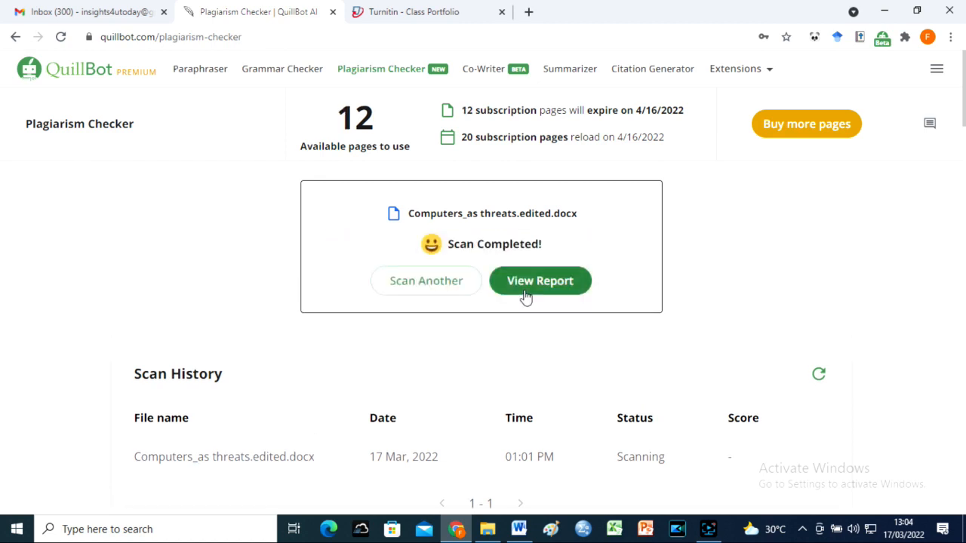
- Open the report for 'Computers are a Threat to Security' and scroll through its 1% matches
{"action": "left_click", "coordinate": [540, 280]}
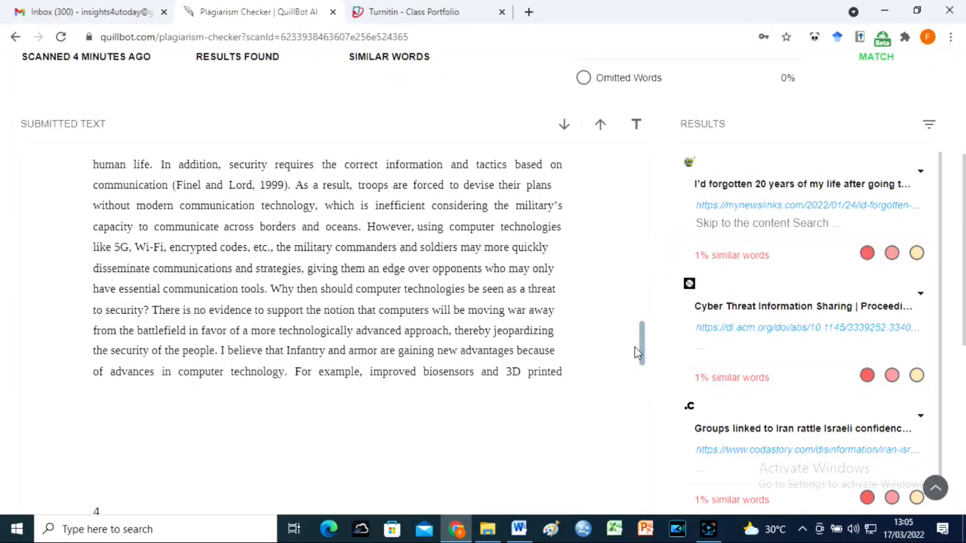
{"action": "scroll", "scroll_direction": "down", "scroll_amount": 3}
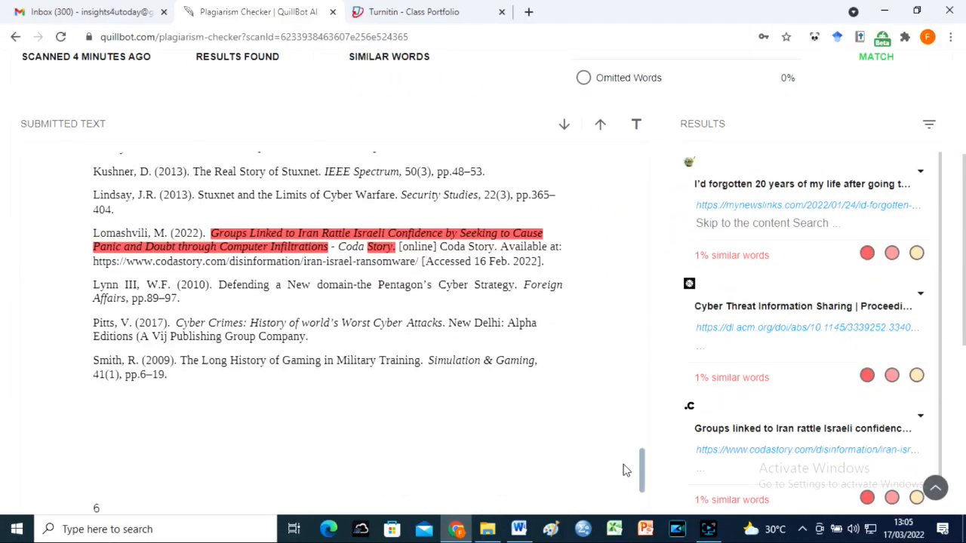
{"action": "scroll", "scroll_direction": "up", "scroll_amount": 3}
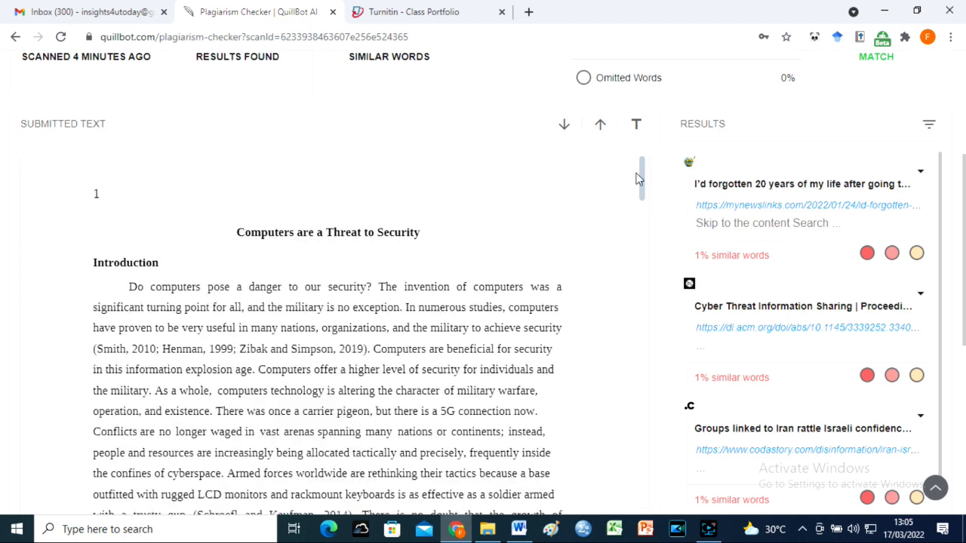
{"action": "left_click", "coordinate": [519, 528]}
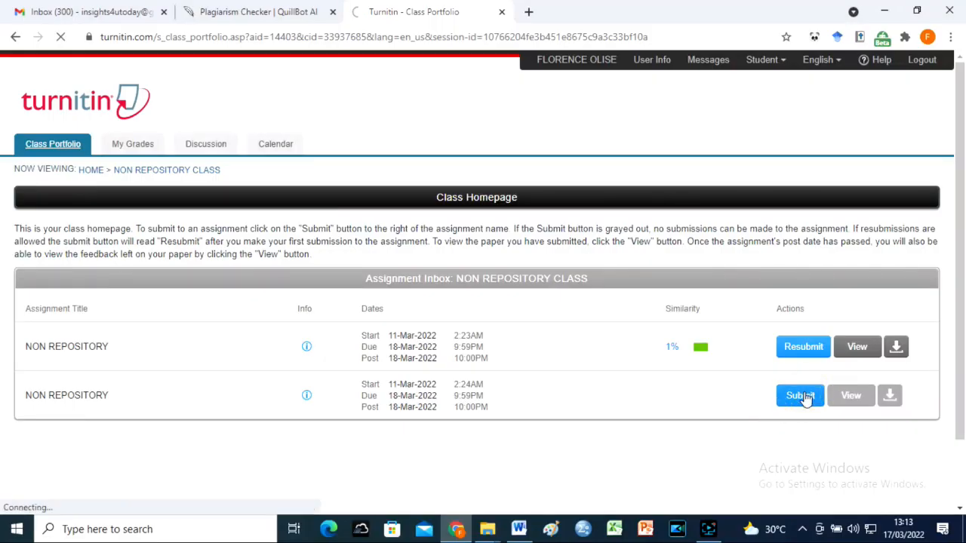
- Submit 'Document for Quillbot plagiarism test.docx' titled 'test' to the second NON REPOSITORY assignment
{"action": "left_click", "coordinate": [800, 395]}
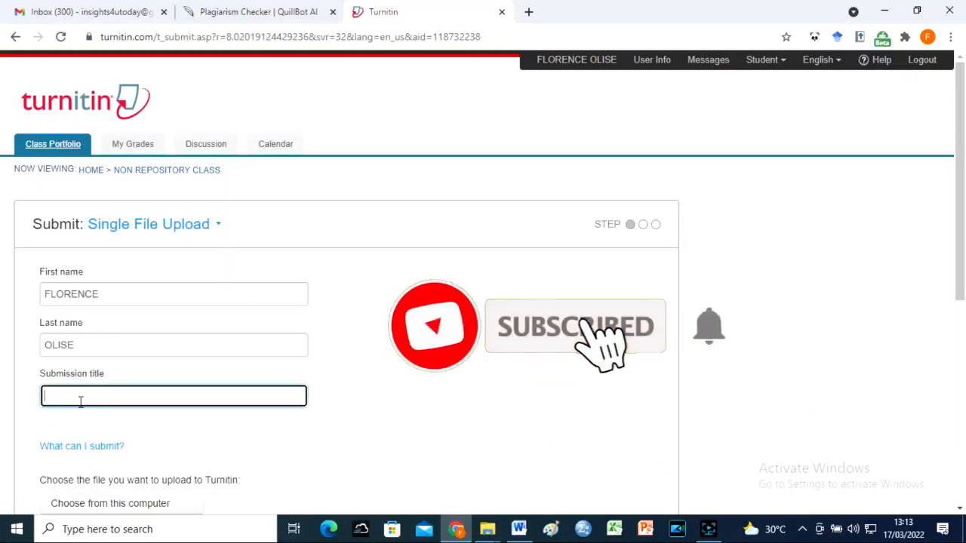
{"action": "type", "text": "test"}
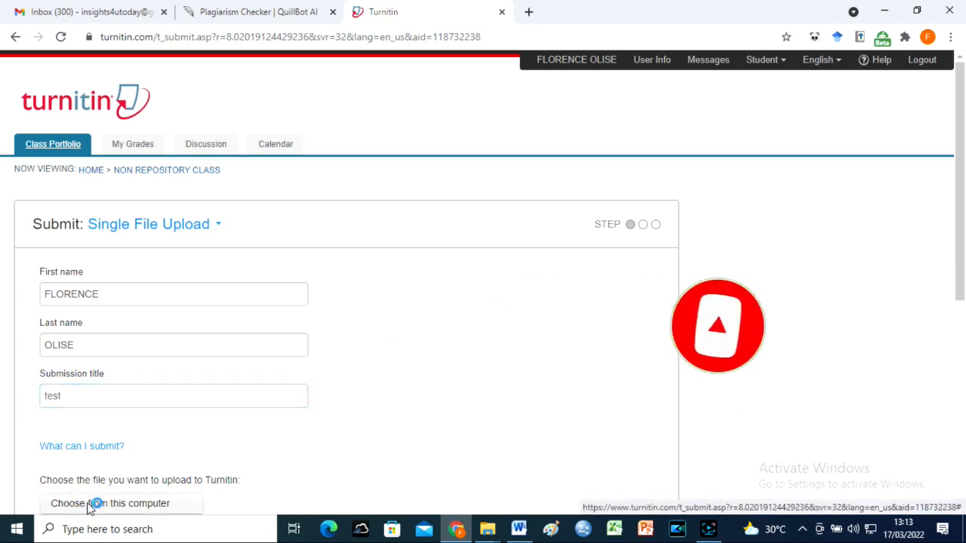
{"action": "left_click", "coordinate": [109, 503]}
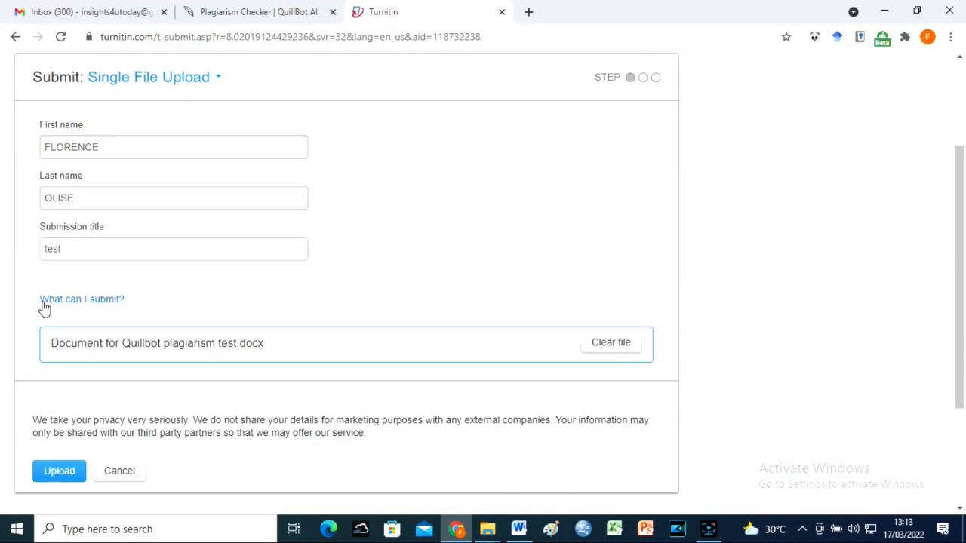
{"action": "left_click", "coordinate": [59, 471]}
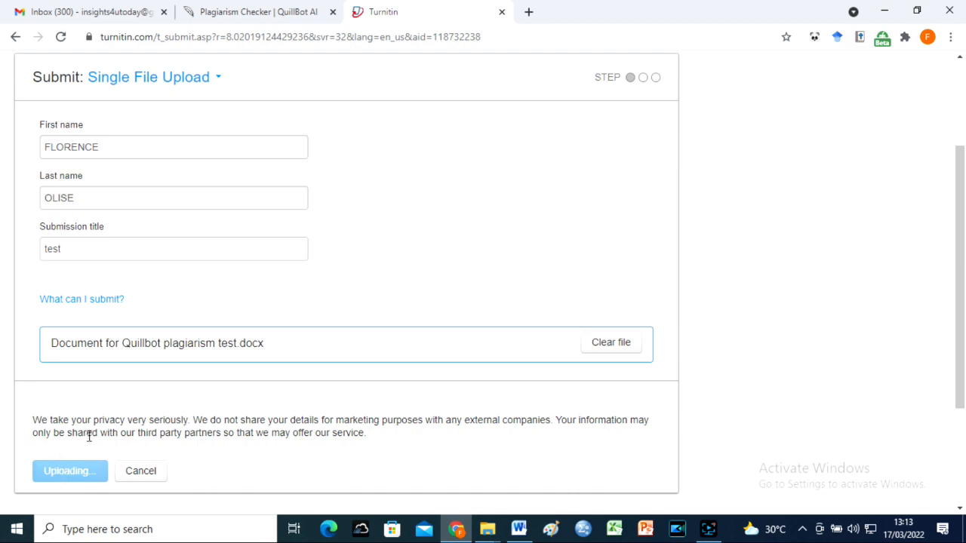
{"action": "left_click", "coordinate": [70, 471]}
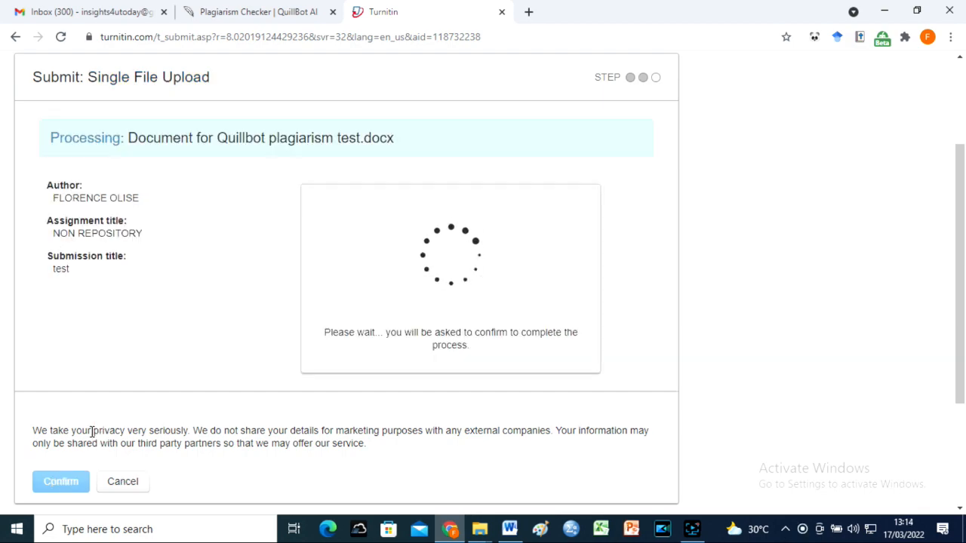
{"action": "left_click", "coordinate": [61, 481]}
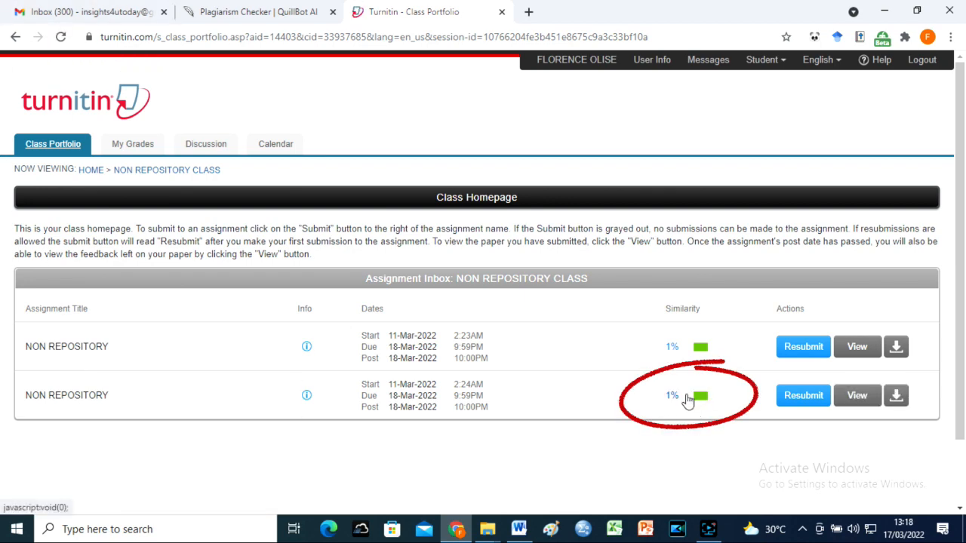
- Open the test submission's 1% similarity report in Feedback Studio
{"action": "left_click", "coordinate": [671, 396]}
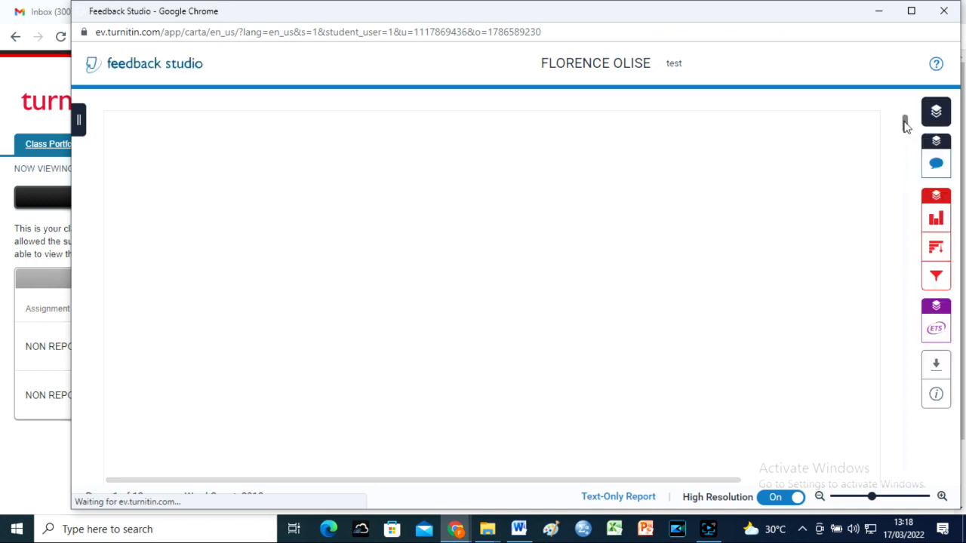
{"action": "left_click", "coordinate": [936, 218]}
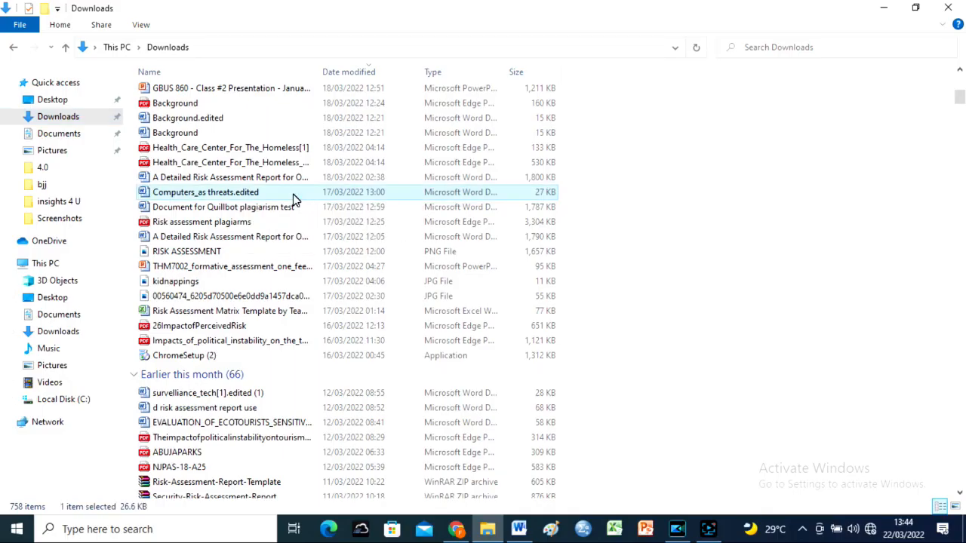
- Select a document from the Downloads folder for another Turnitin submission
{"action": "double_click", "coordinate": [206, 192]}
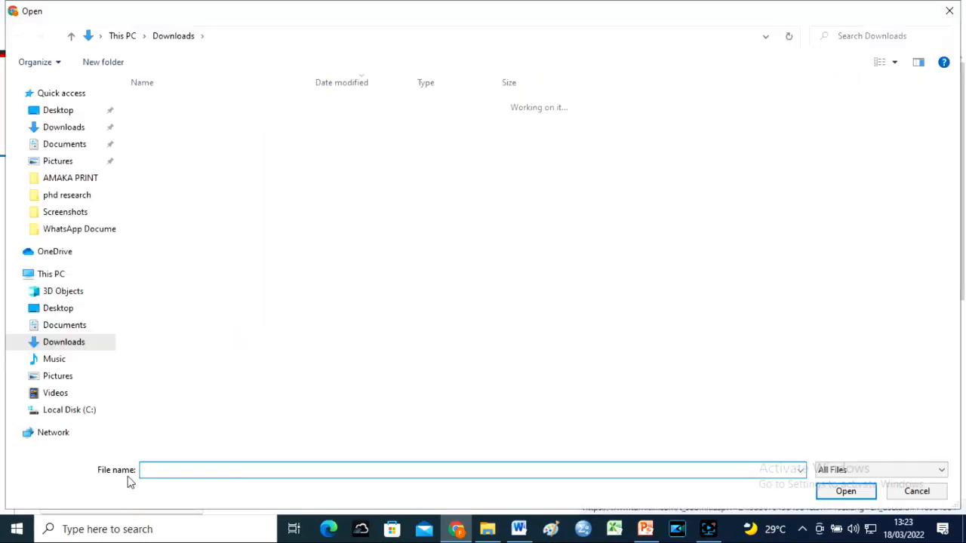
{"action": "left_click", "coordinate": [846, 491]}
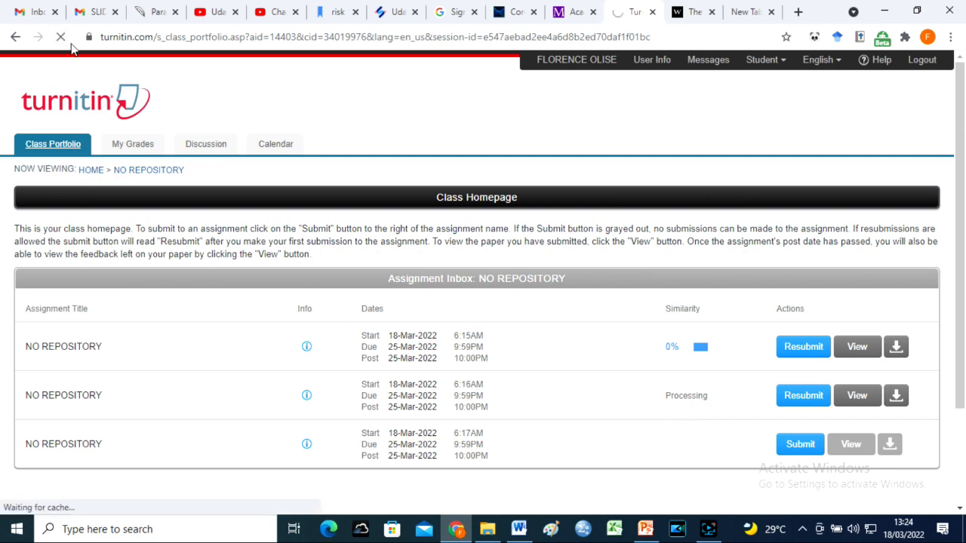
- Check the inbox Similarity column: one submission at 0%, another still processing
{"action": "left_click", "coordinate": [858, 346]}
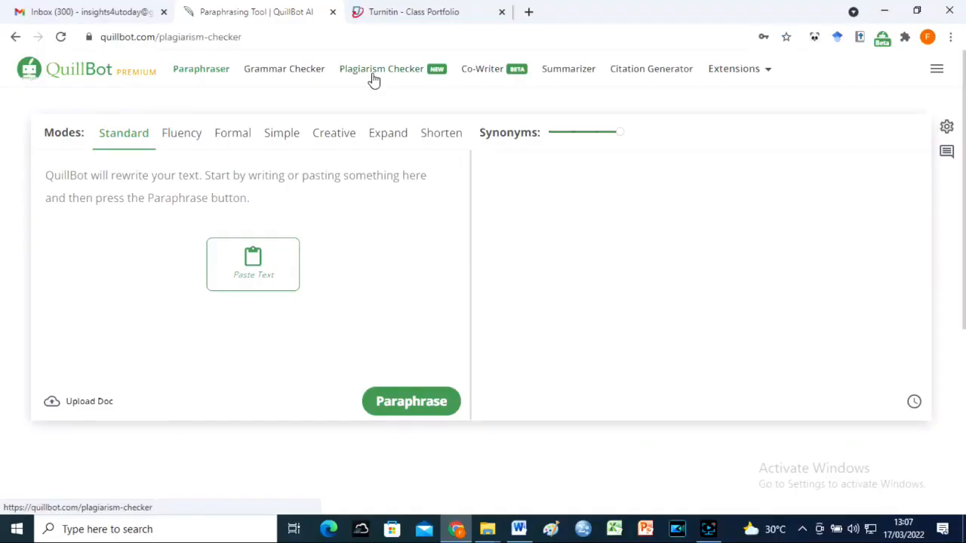
- Upload 'Document for Quillbot plagiarism test.docx' to the Plagiarism Checker and start its 9-page scan
{"action": "left_click", "coordinate": [381, 69]}
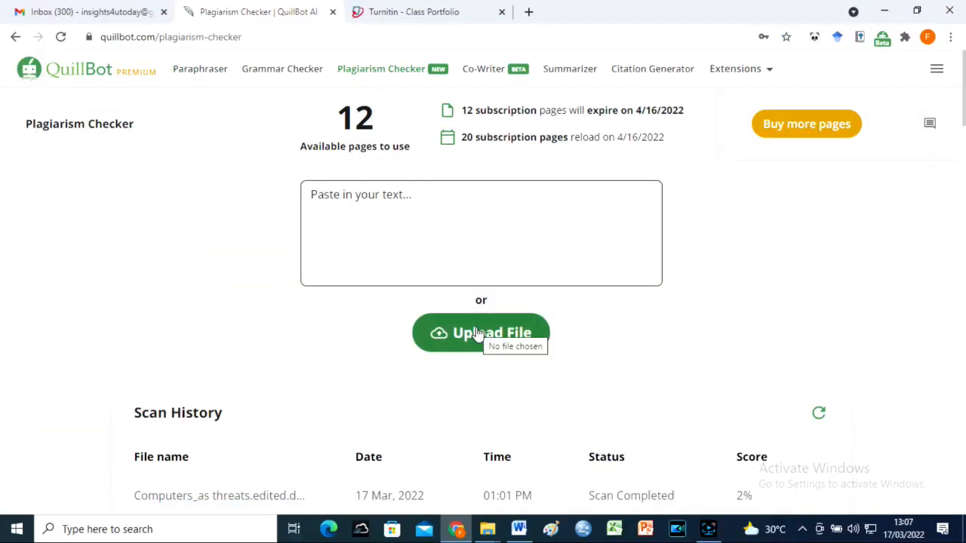
{"action": "left_click", "coordinate": [481, 333]}
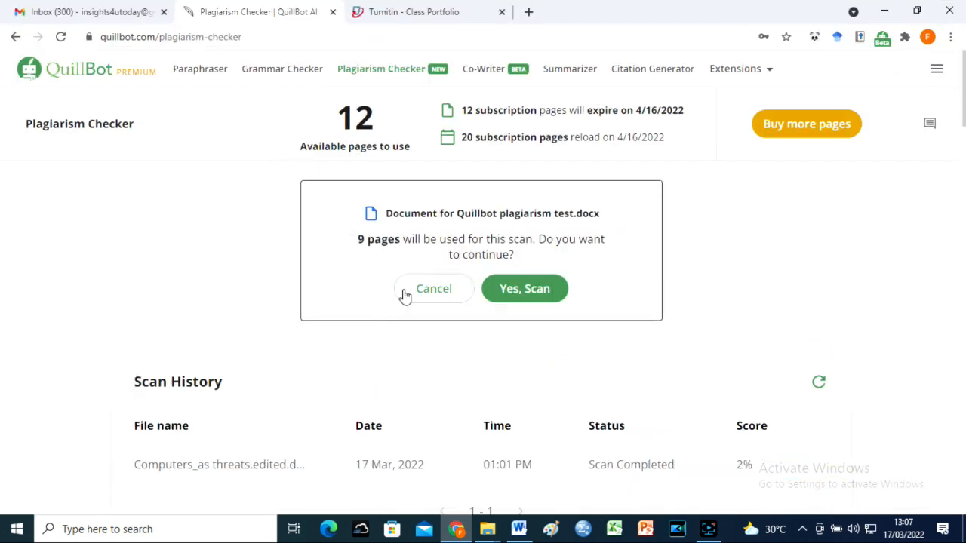
{"action": "left_click", "coordinate": [525, 288]}
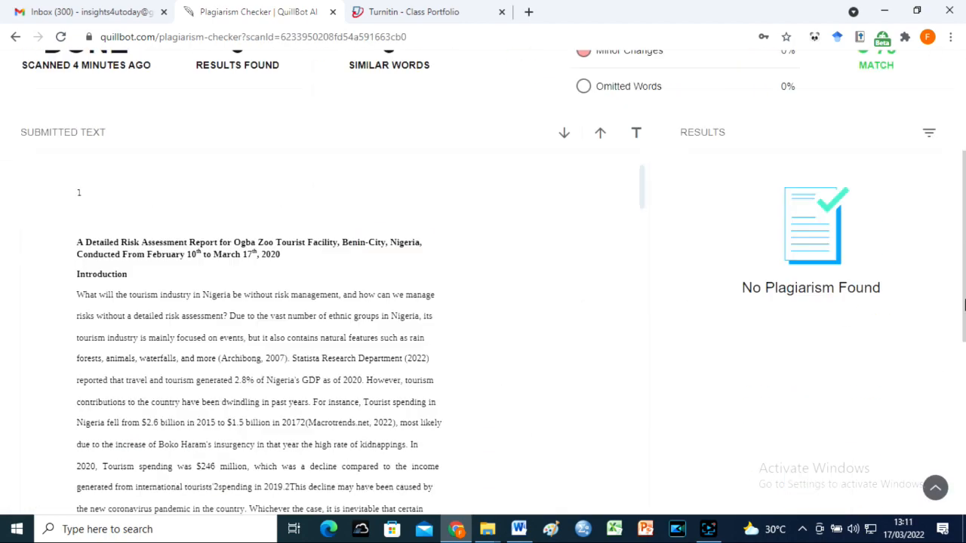
{"action": "scroll", "scroll_direction": "up", "scroll_amount": 3}
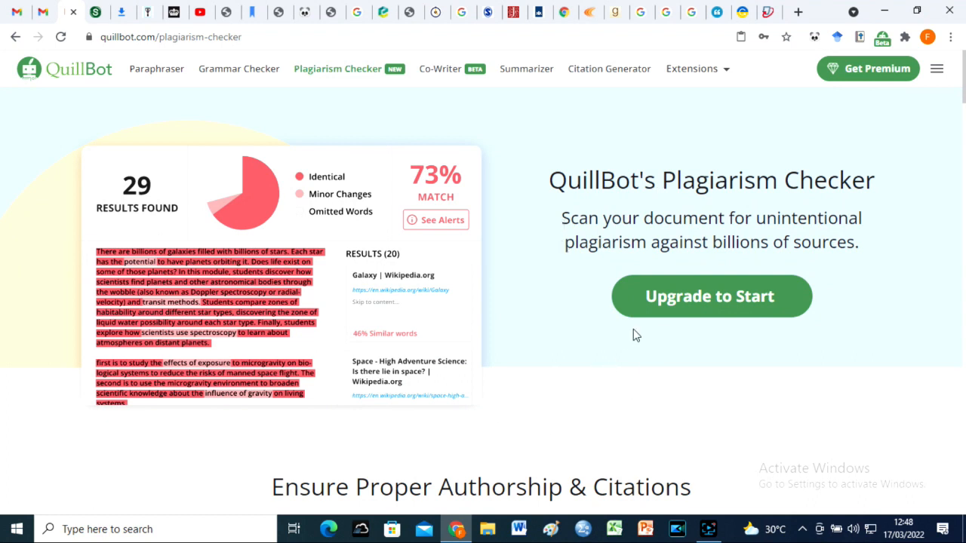
{"action": "mouse_move", "coordinate": [880, 78]}
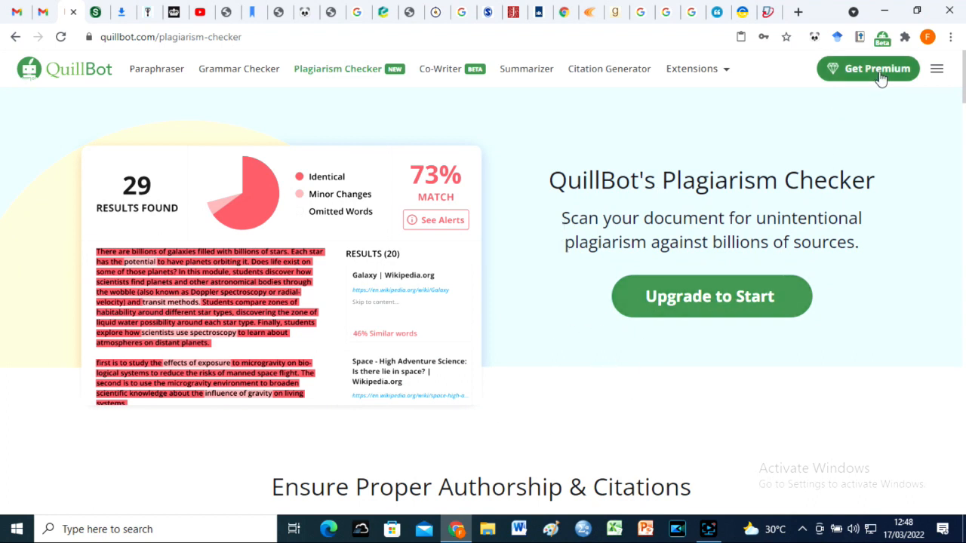